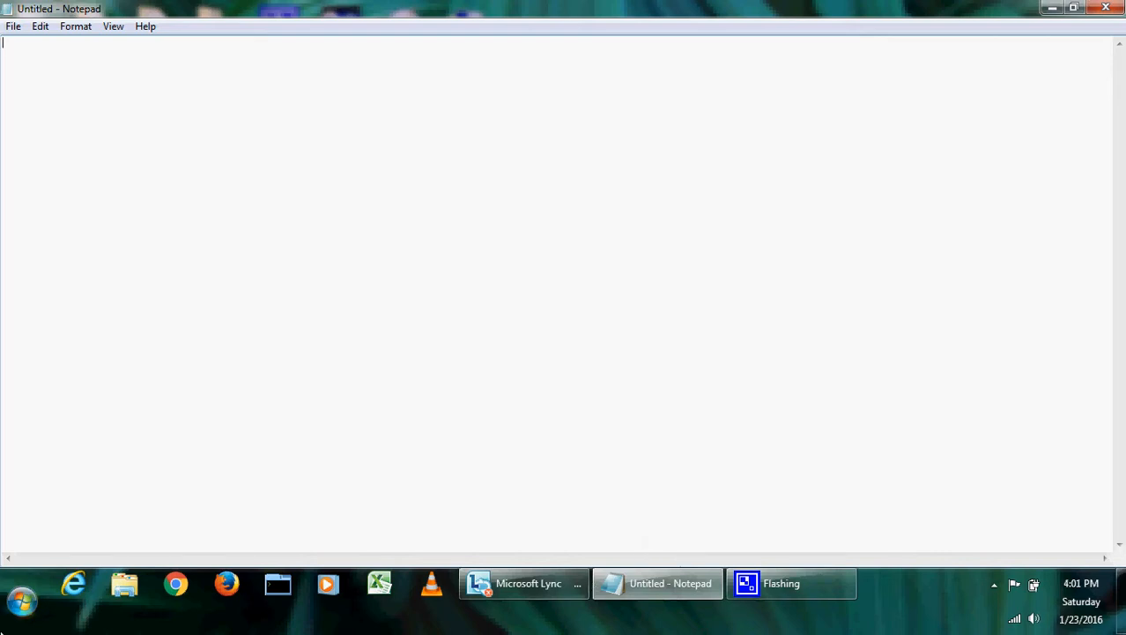
# Launch YUMI-2.0.2.0 from a Start search for 'yumi', run it despite the warning and agree to the license
pyautogui.click(21, 599)
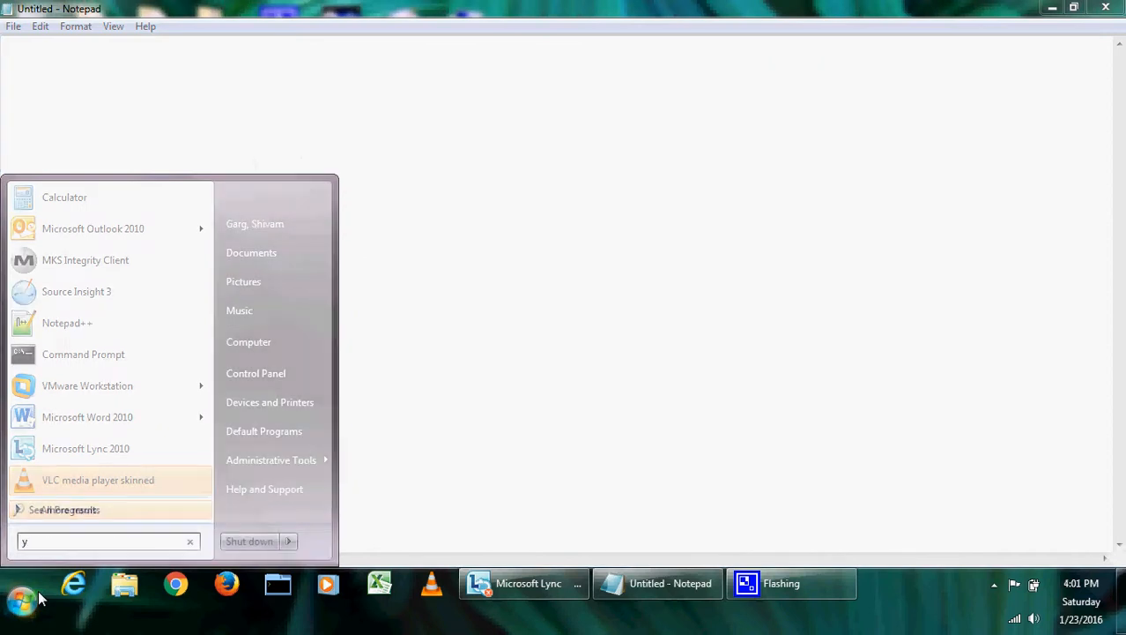
pyautogui.write('umi')
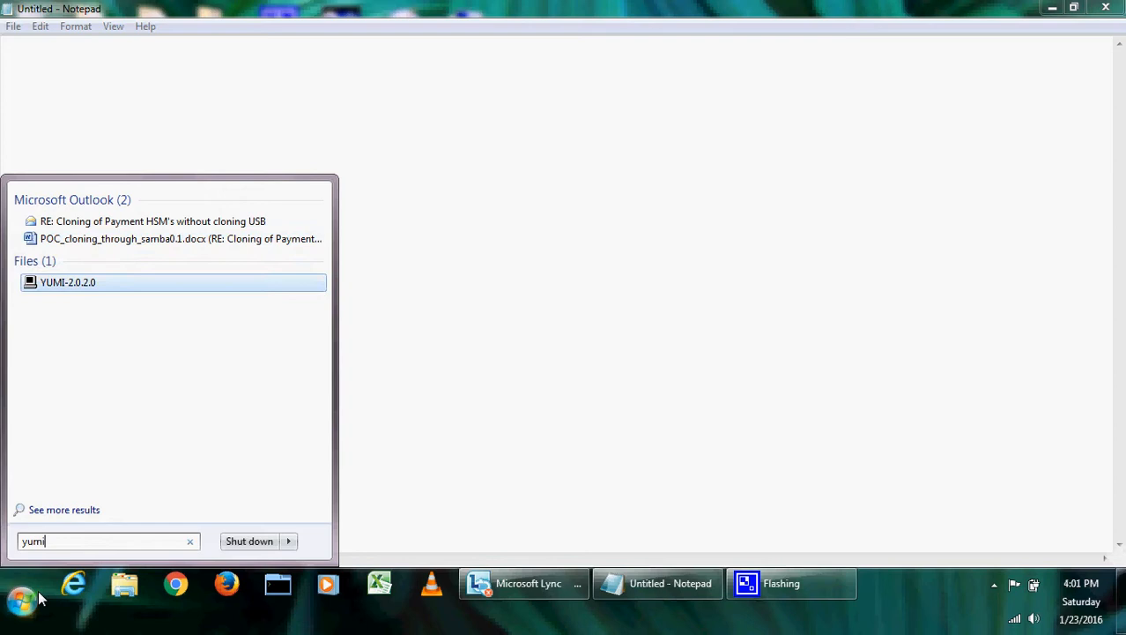
pyautogui.moveTo(67, 282)
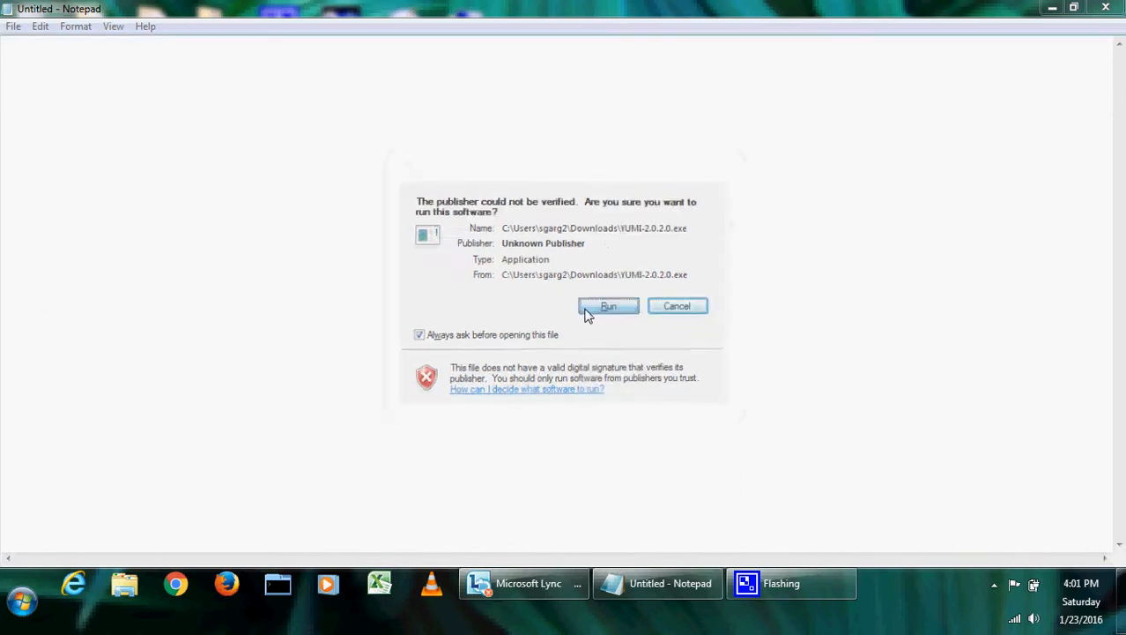
pyautogui.click(608, 306)
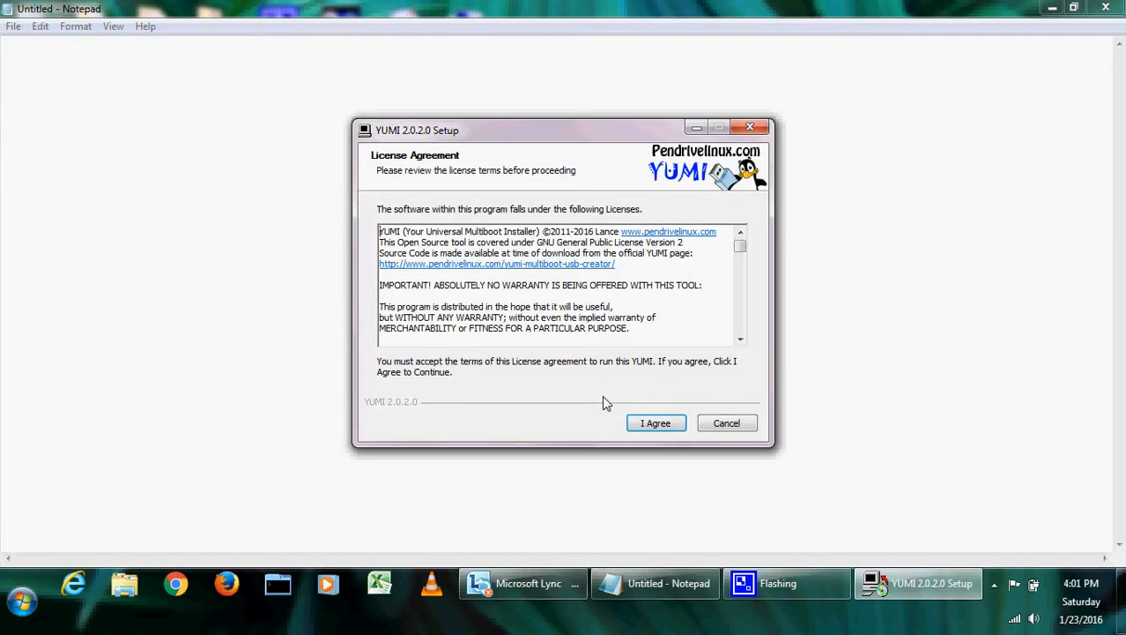
pyautogui.moveTo(656, 423)
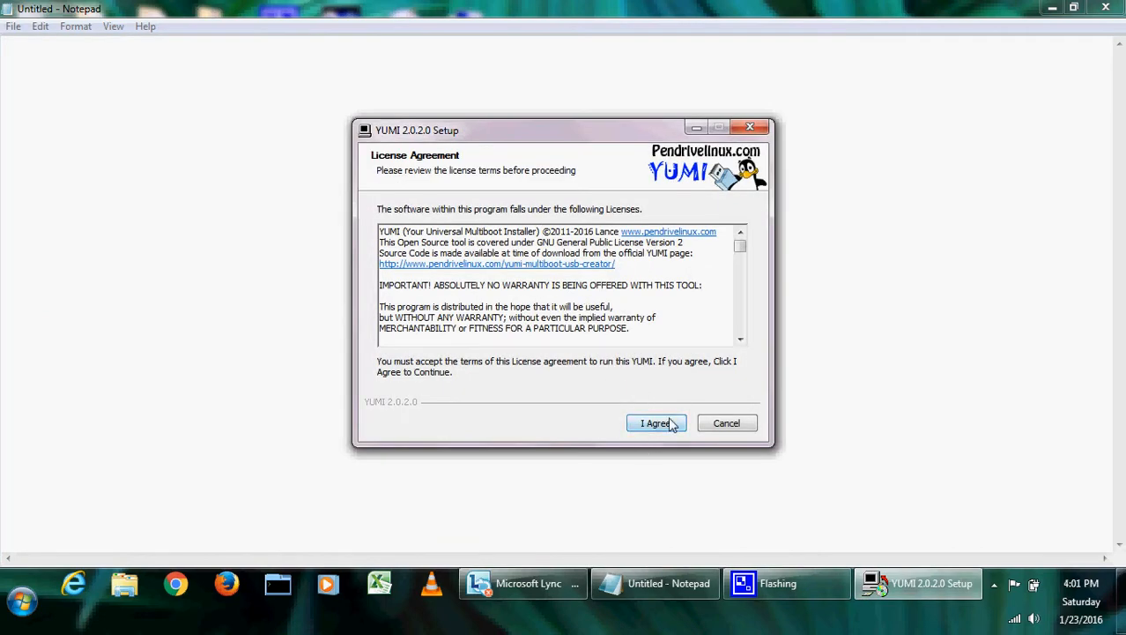
pyautogui.click(655, 423)
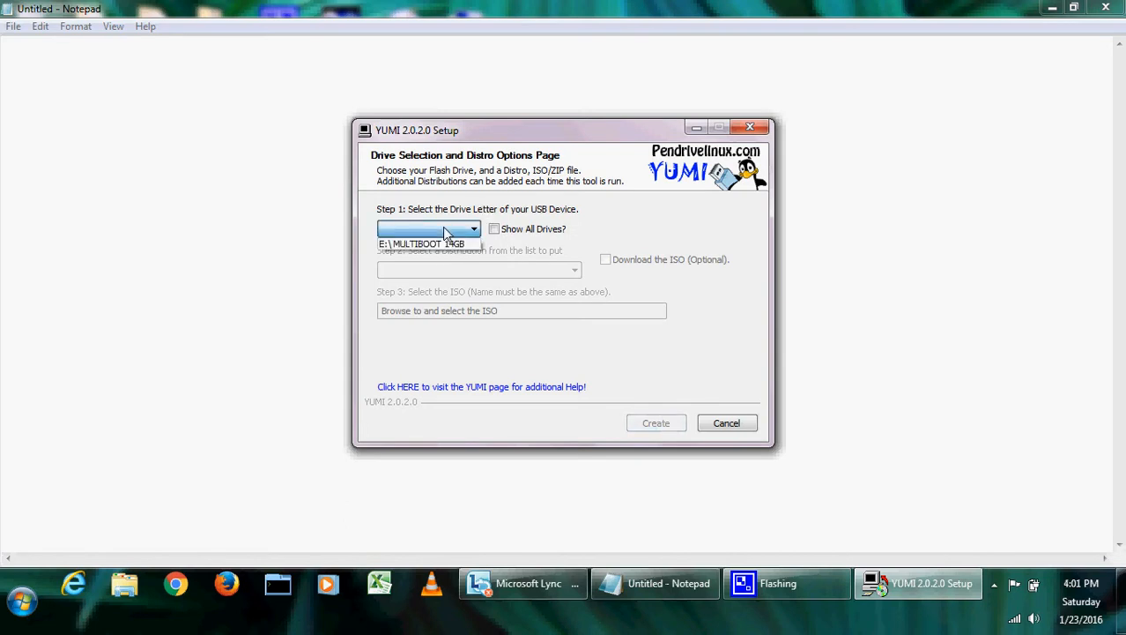
# Target E:\MULTIBOOT, choose Clonezilla (Backup + Clone Tool) with its clonezilla-live i586 ISO and dismiss the warning
pyautogui.click(427, 243)
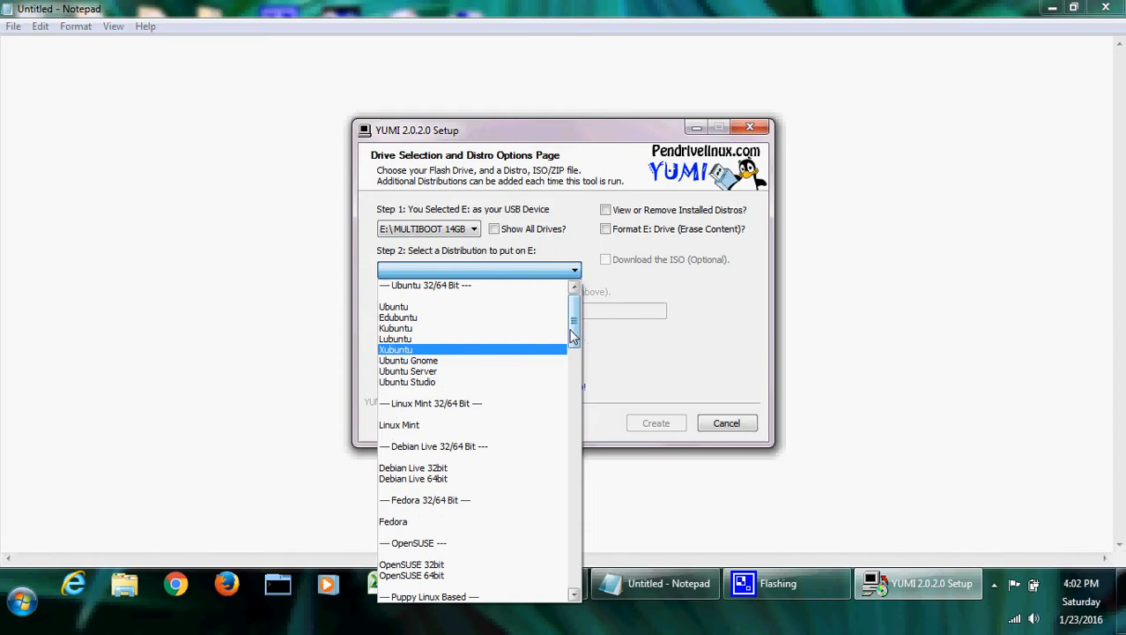
pyautogui.scroll(-3)
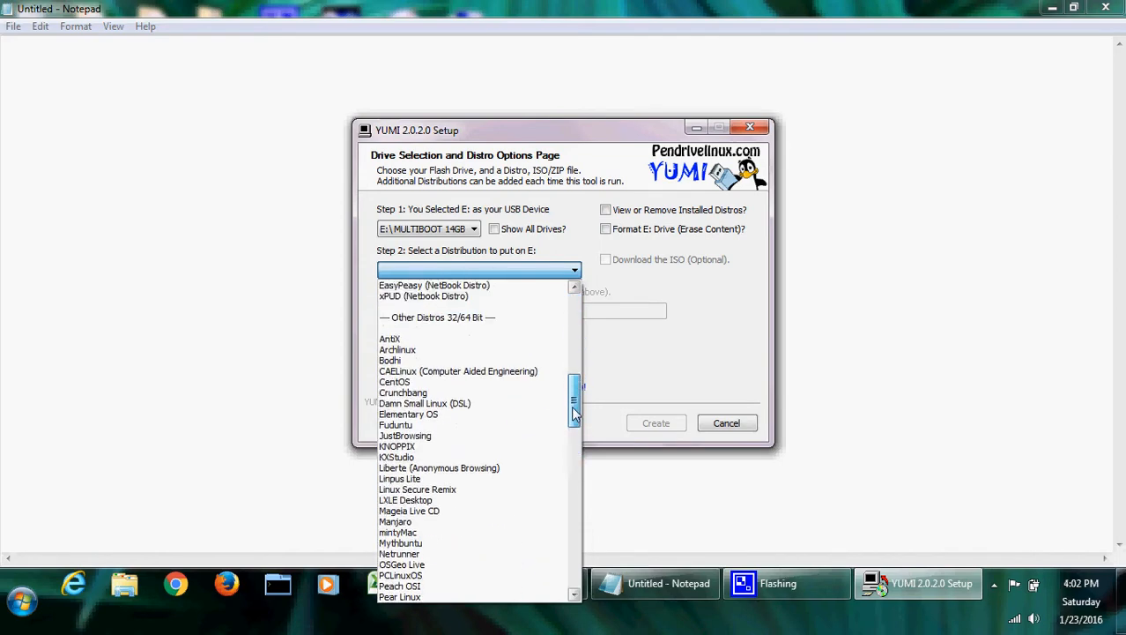
pyautogui.scroll(-3)
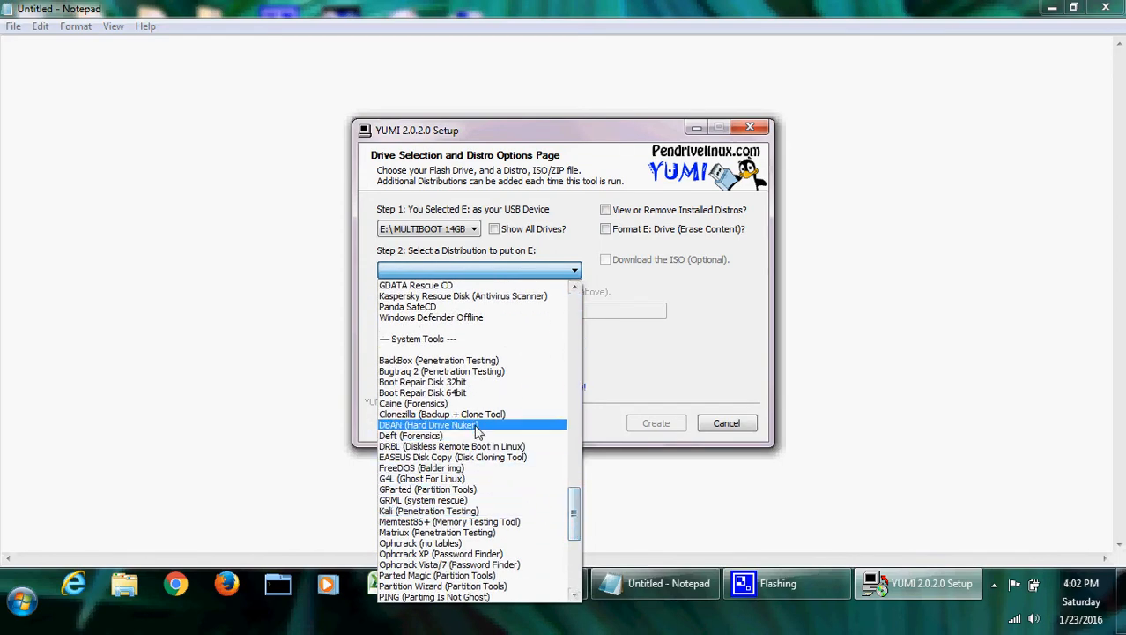
pyautogui.click(443, 413)
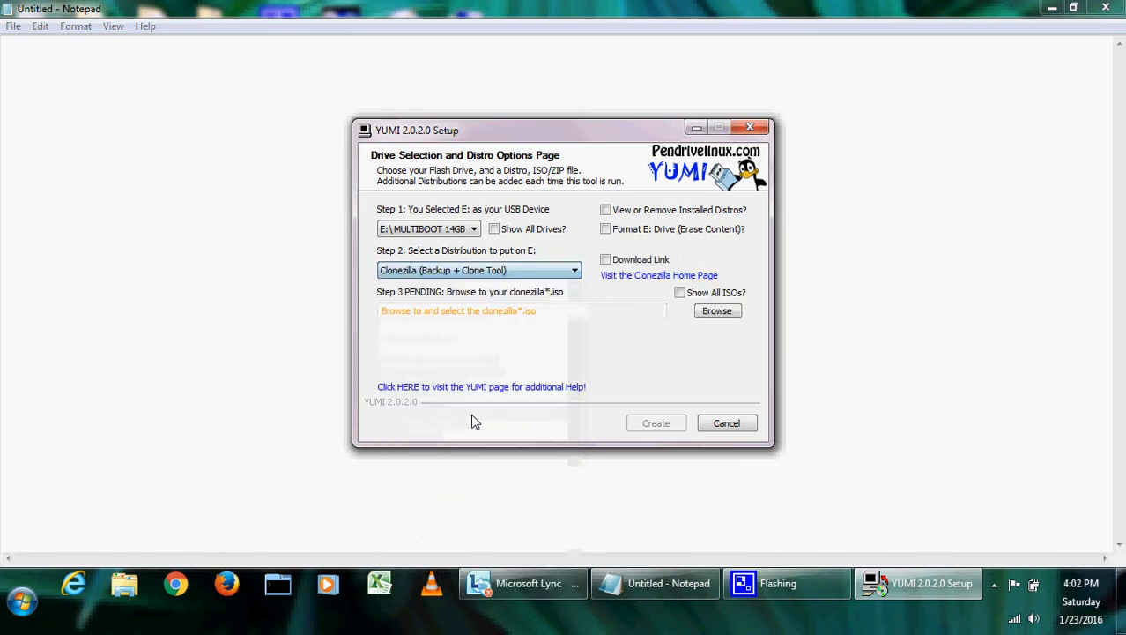
pyautogui.click(717, 310)
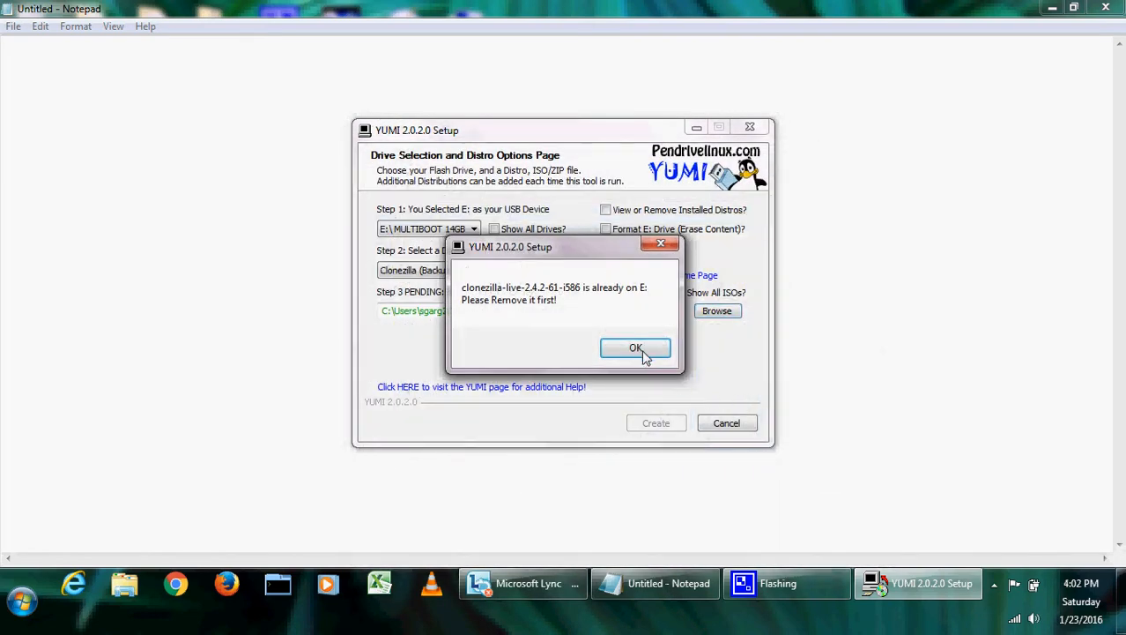
pyautogui.click(634, 347)
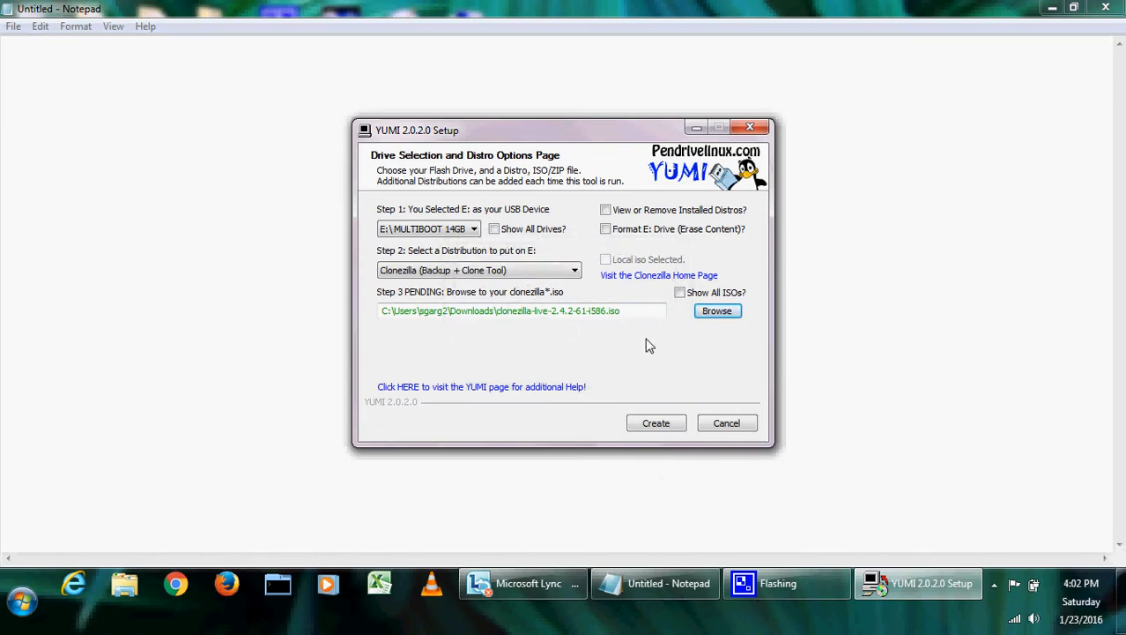
# Create the Clonezilla install on E:, answer No to more ISOs, finish setup and close the MULTIBOOT window
pyautogui.click(655, 423)
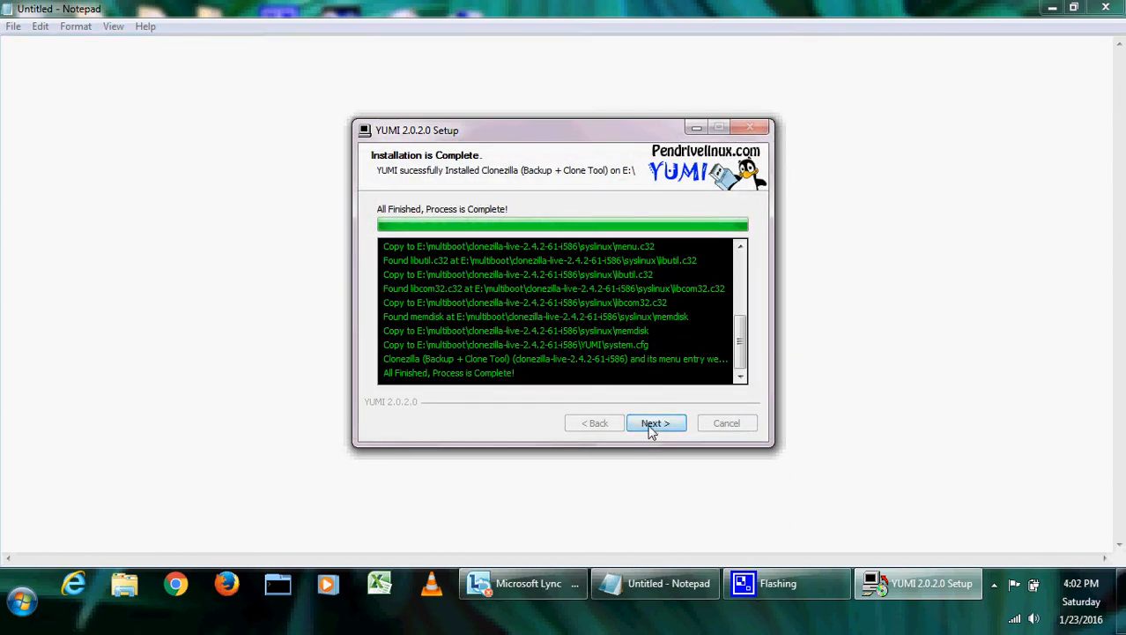
pyautogui.click(656, 423)
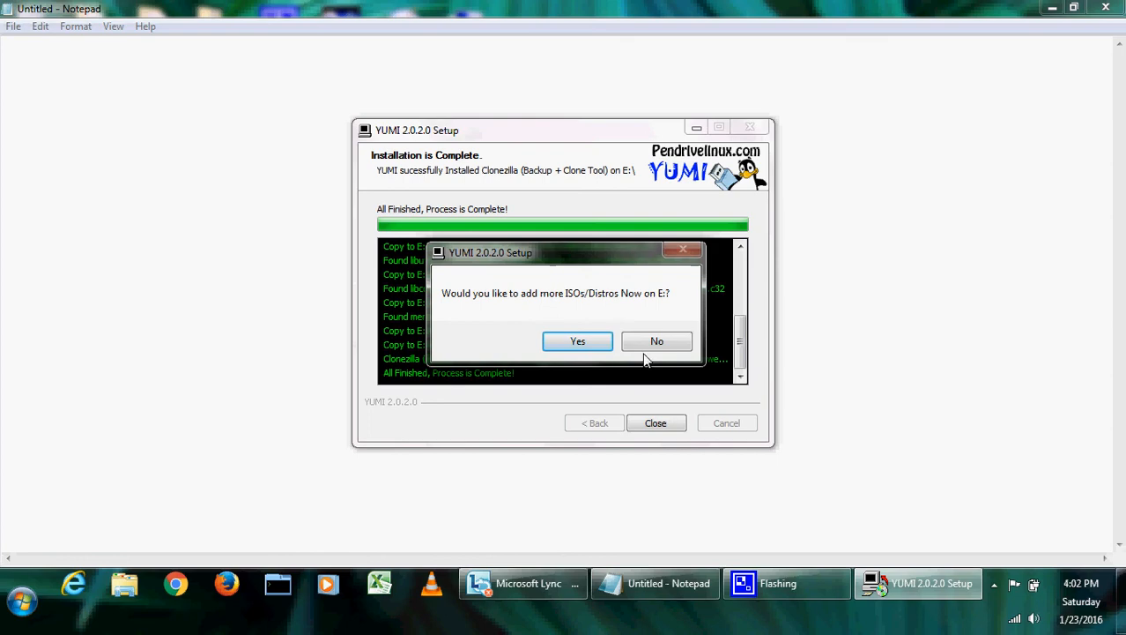
pyautogui.click(655, 342)
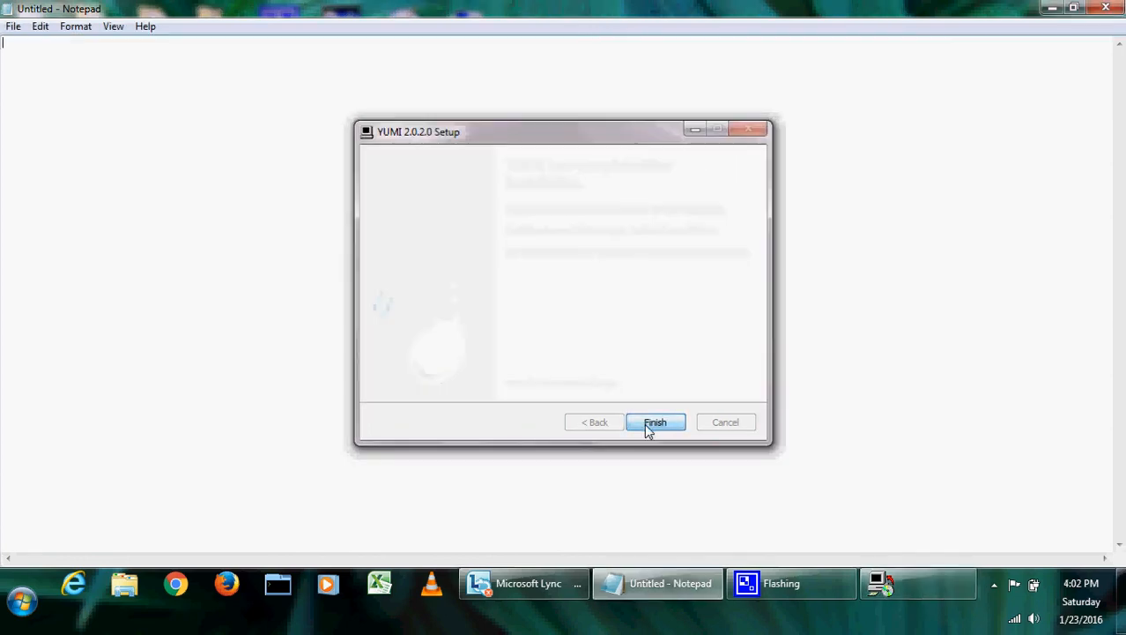
pyautogui.click(19, 601)
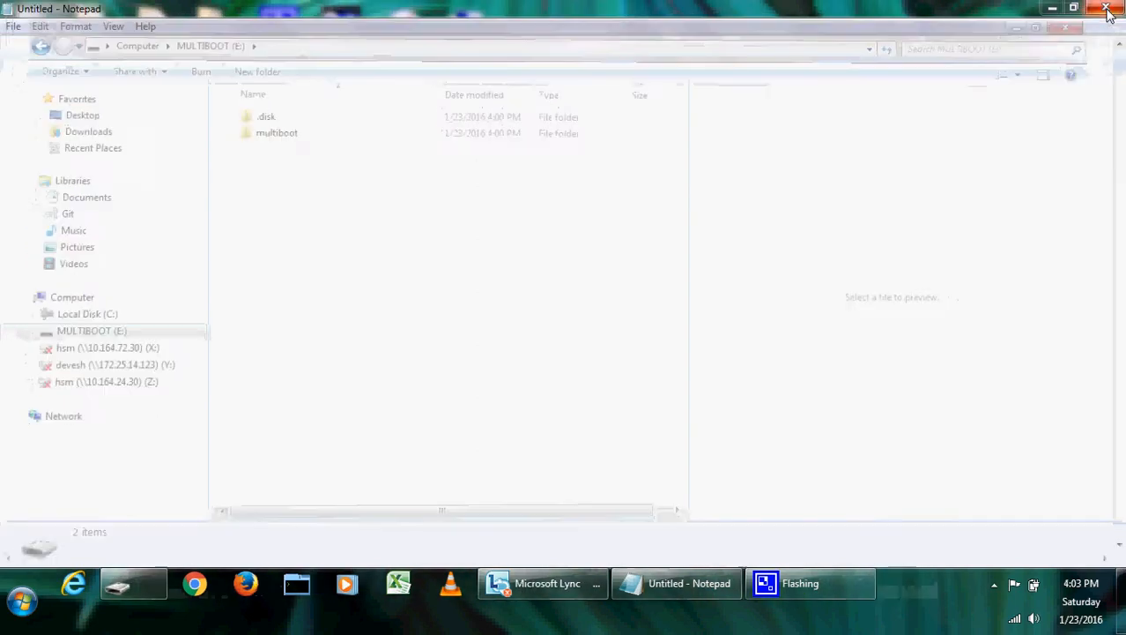
pyautogui.click(1109, 8)
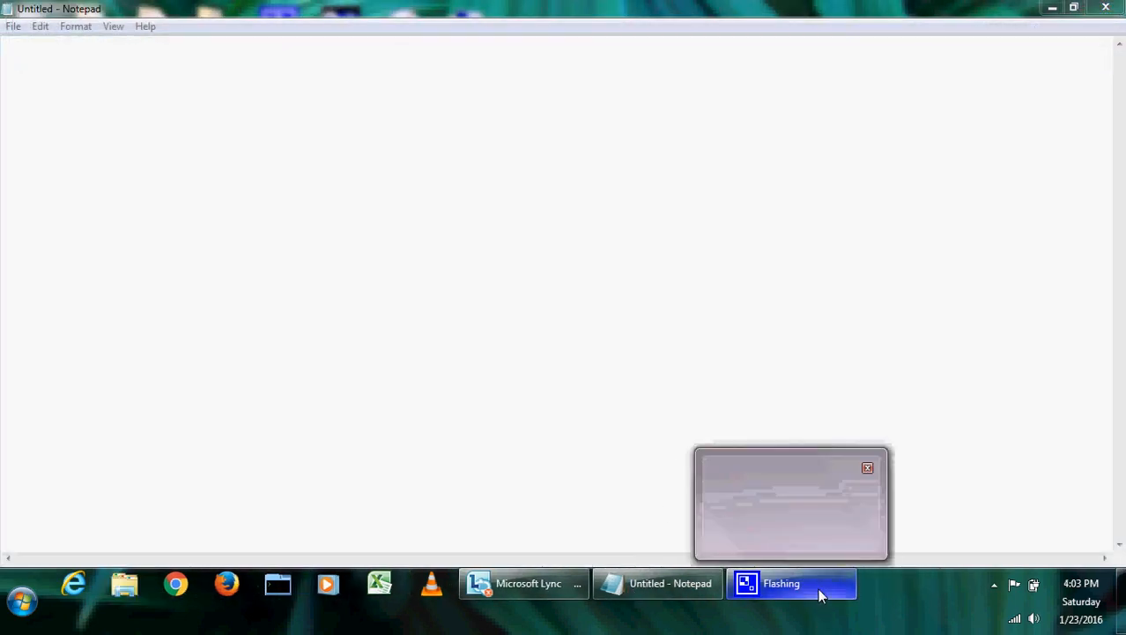